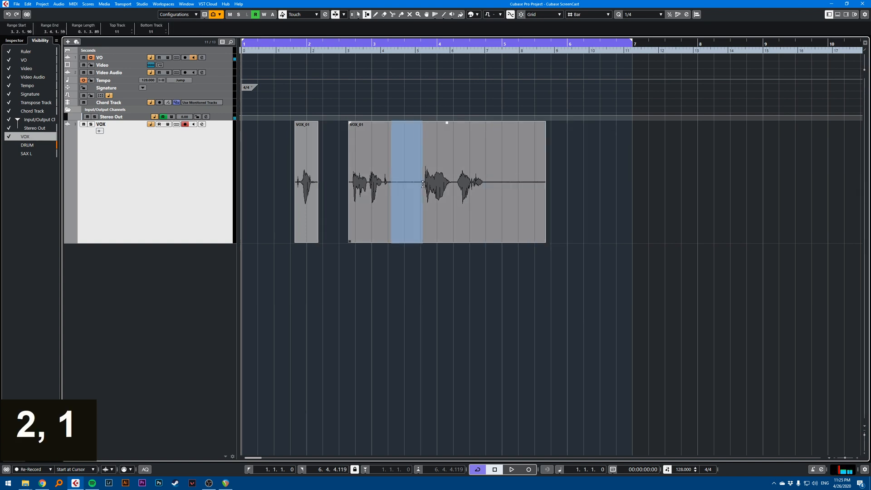
- Delete the selected range, then undo three times to restore the whole VOX_01 event
{"action": "key", "text": "Delete"}
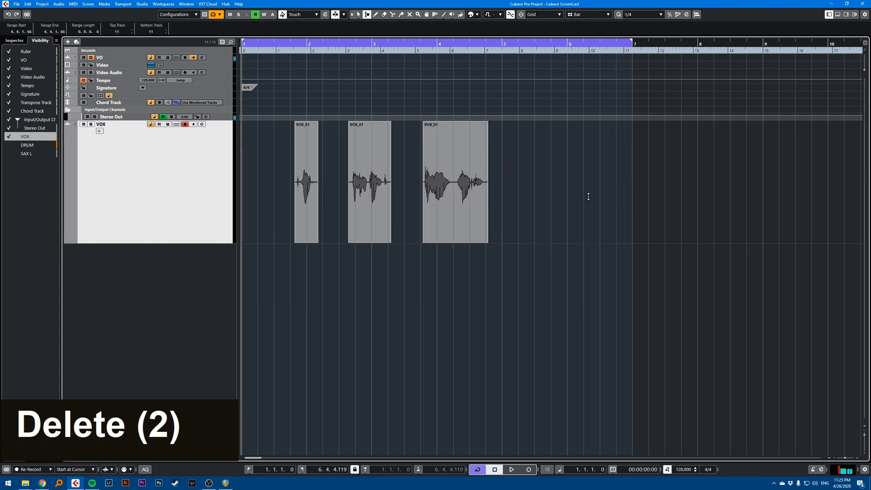
{"action": "key", "text": "ctrl+z"}
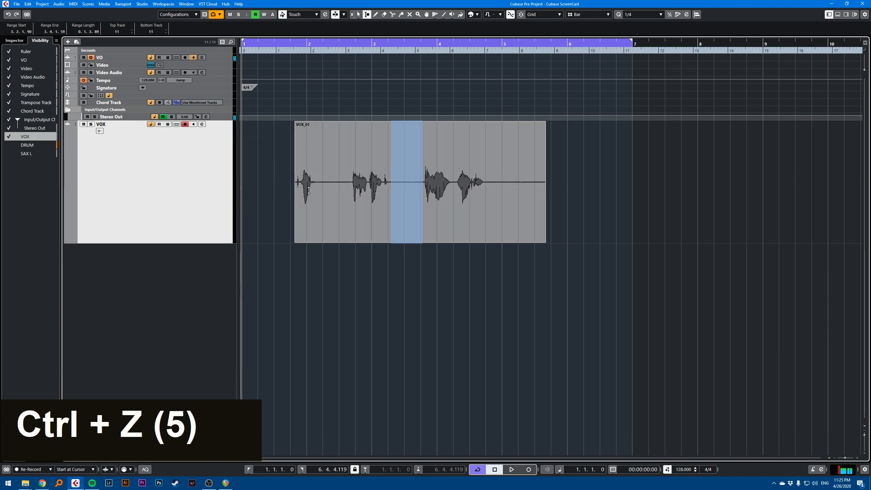
{"action": "key", "text": "ctrl+z"}
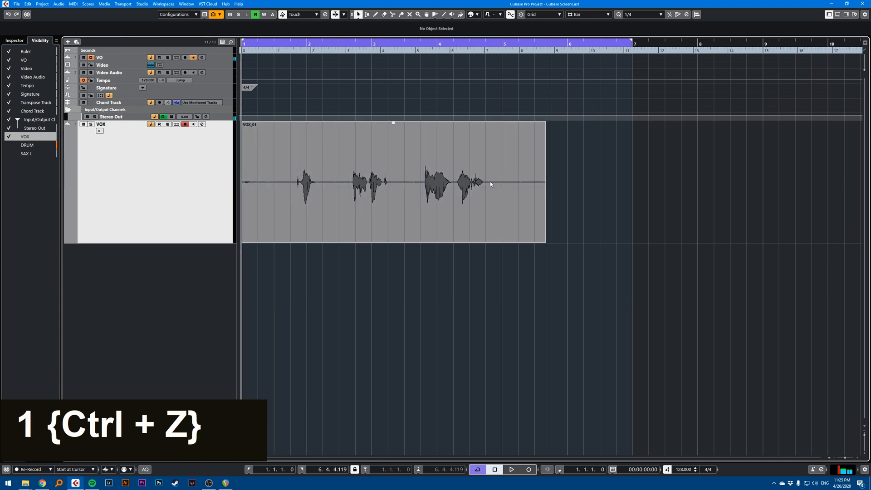
{"action": "key", "text": "ctrl+z"}
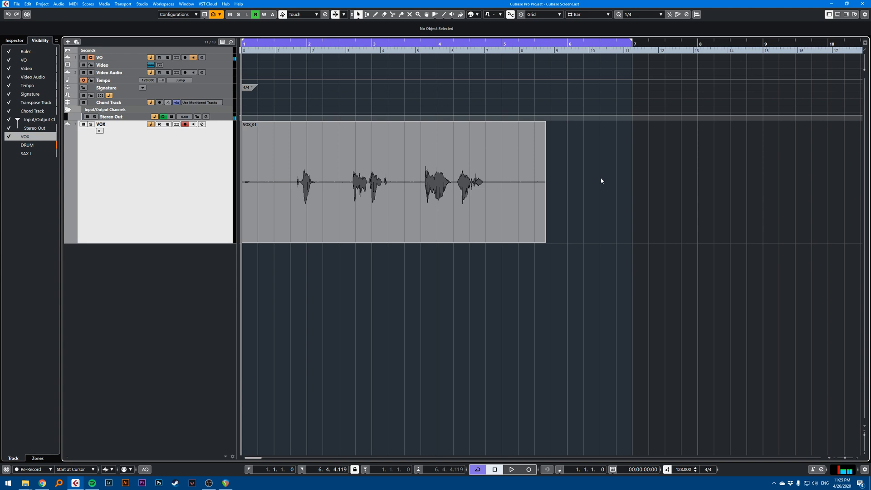
- Run Audio > Advanced > Detect Silence on the VOX_01 event, then return to Cubase
{"action": "left_click", "coordinate": [388, 182]}
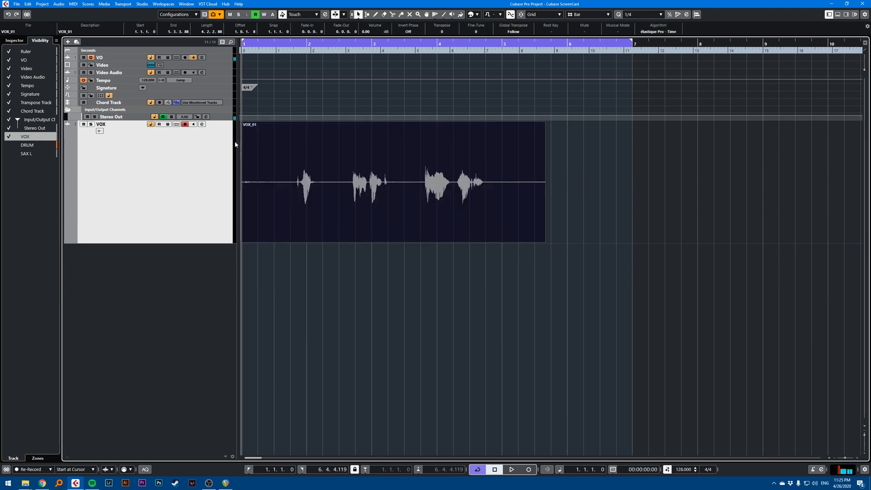
{"action": "left_click", "coordinate": [59, 4]}
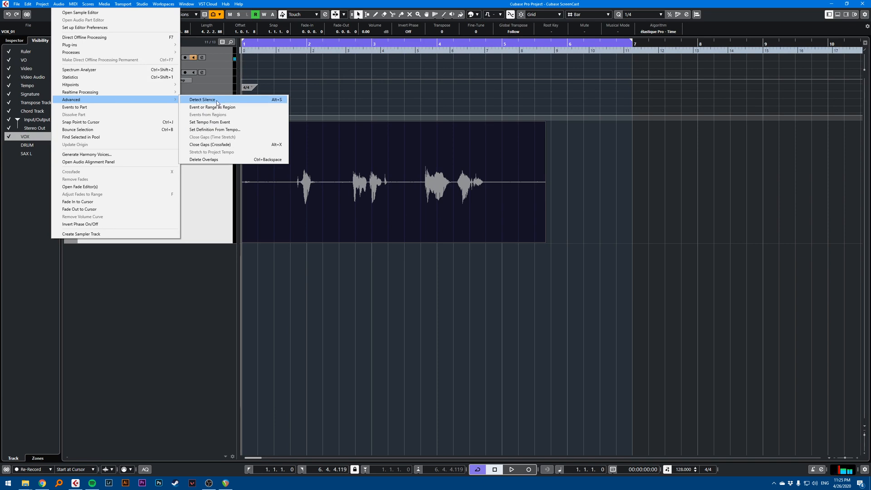
{"action": "left_click", "coordinate": [202, 99]}
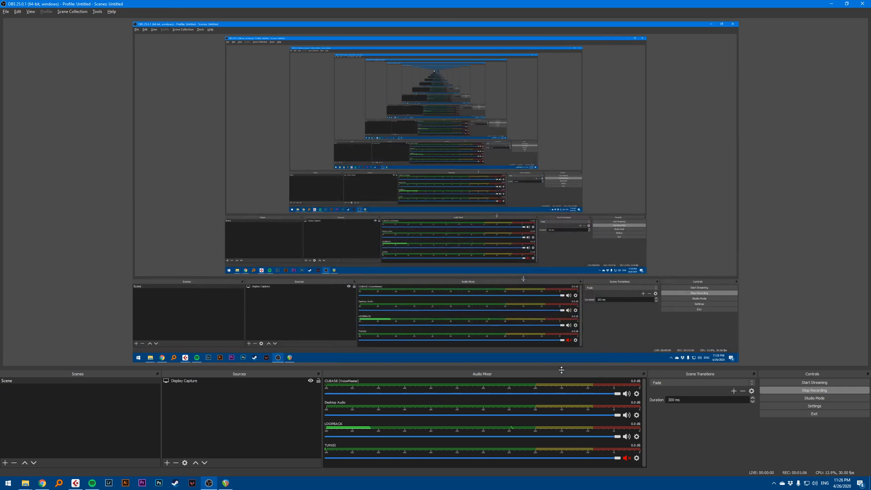
{"action": "key", "text": "alt+tab"}
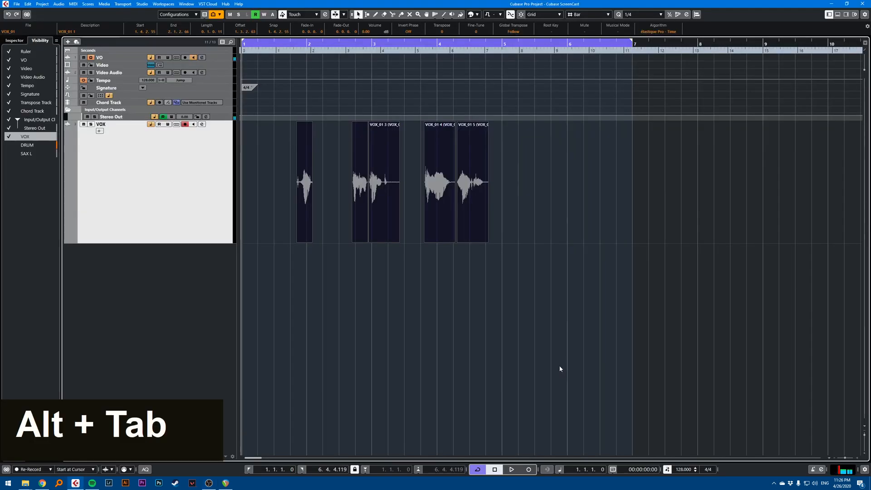
{"action": "left_click", "coordinate": [264, 147]}
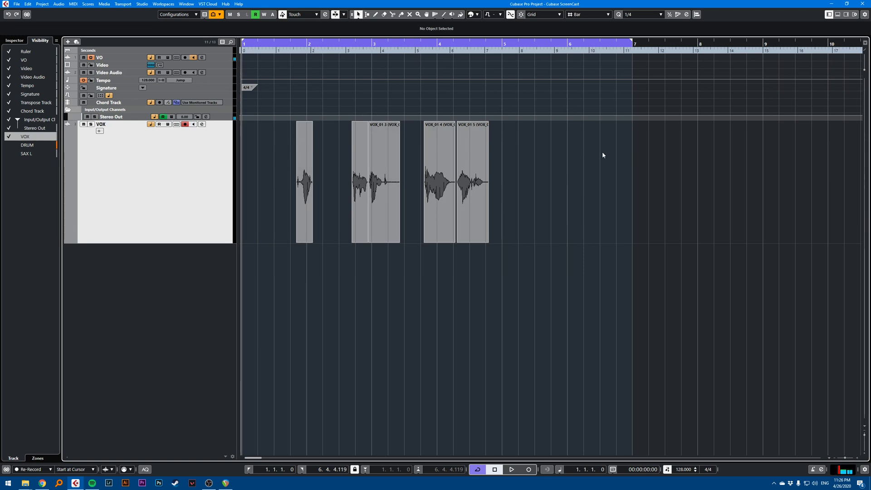
{"action": "mouse_move", "coordinate": [295, 125]}
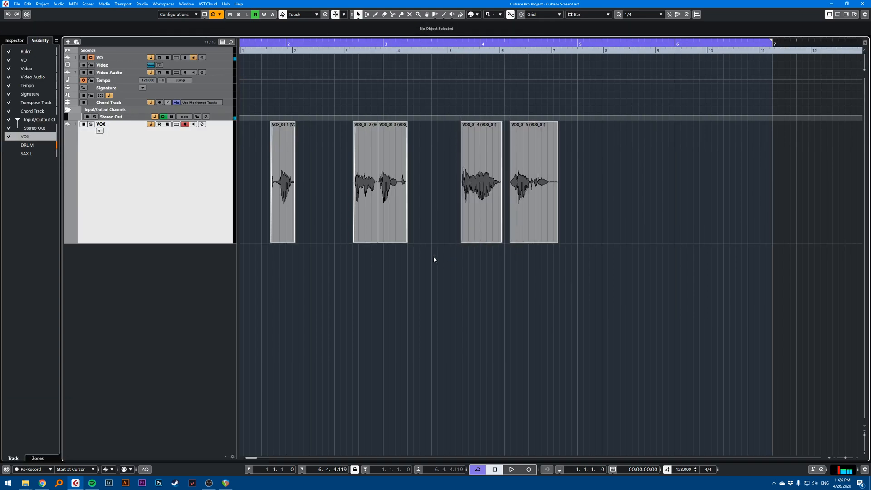
{"action": "mouse_move", "coordinate": [351, 255]}
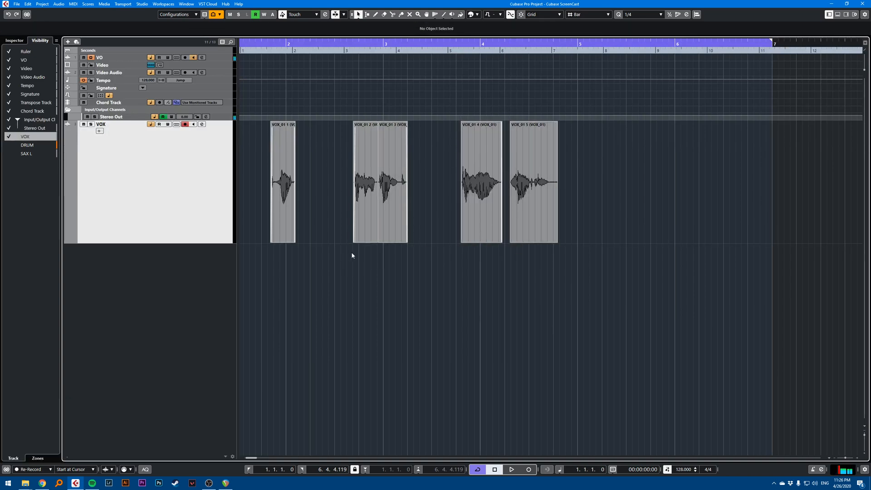